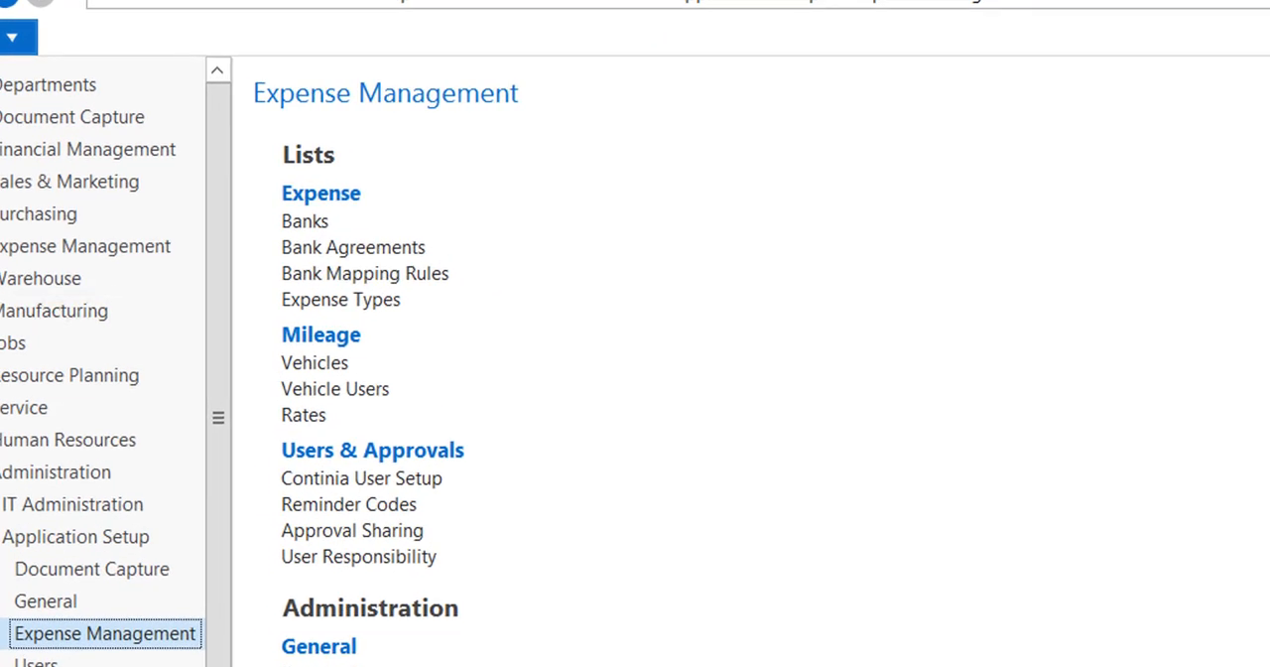
pyautogui.moveTo(358, 288)
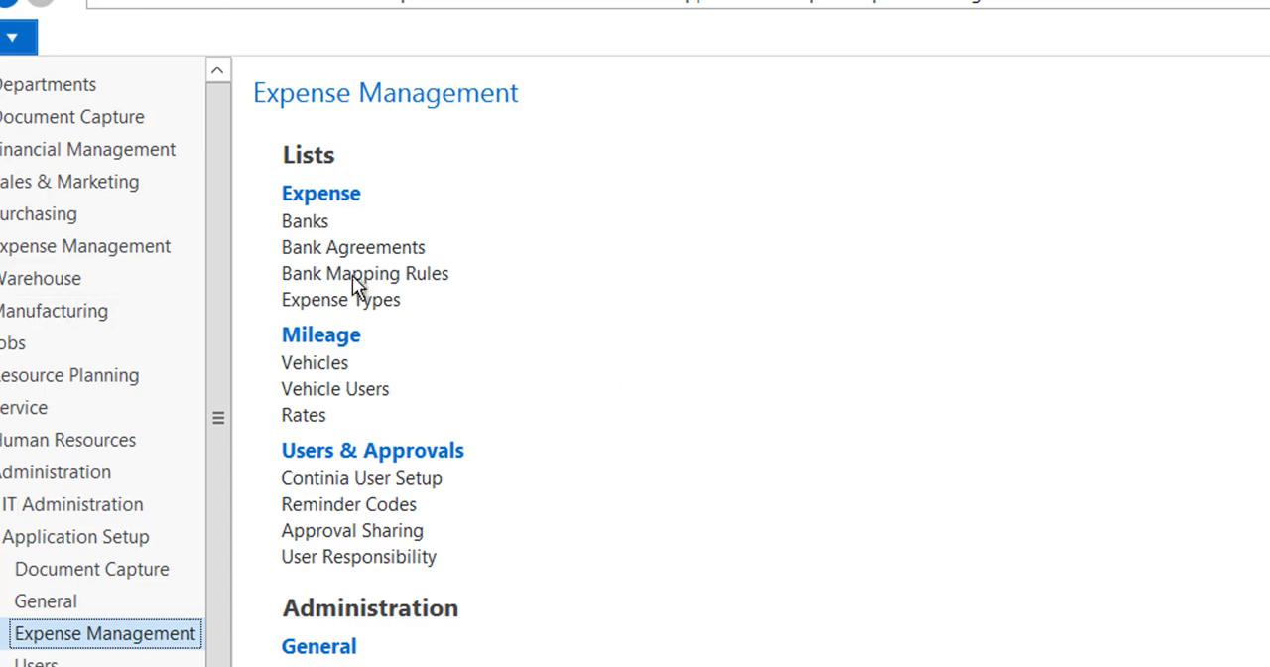
# Open the Bank Mapping Rules list from the Expense Management departments page
pyautogui.click(365, 274)
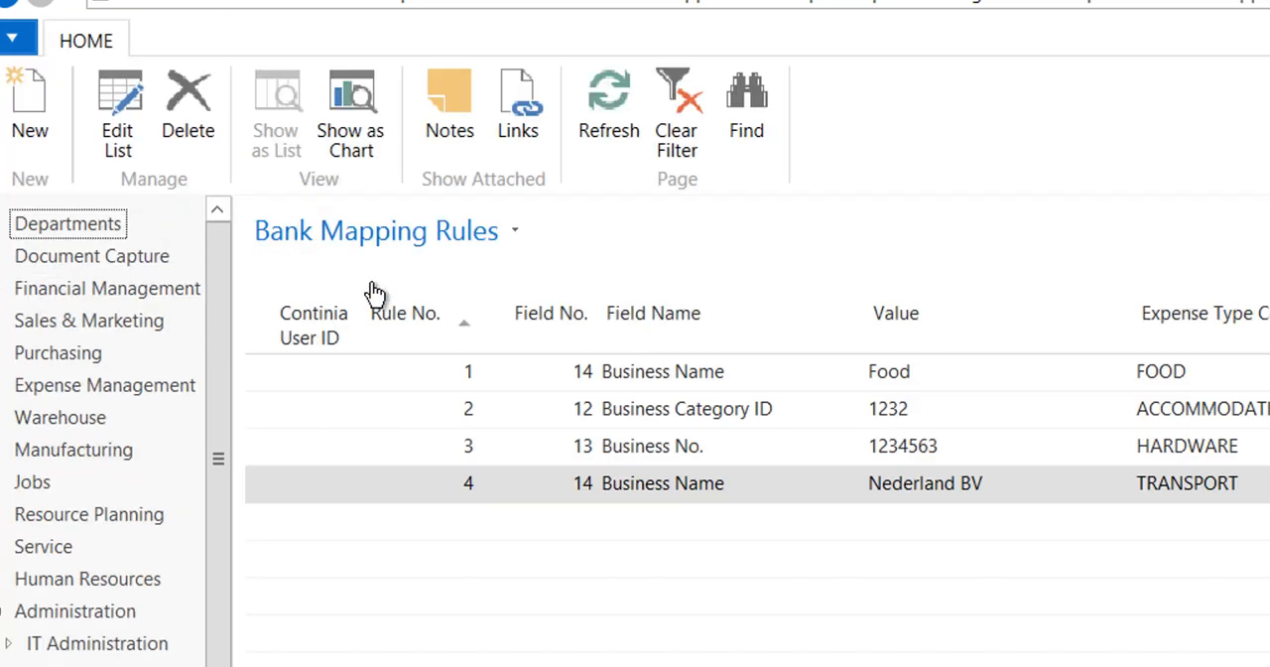
# Switch the Bank Mapping Rules list to Edit List mode to insert a blank rule line
pyautogui.click(28, 103)
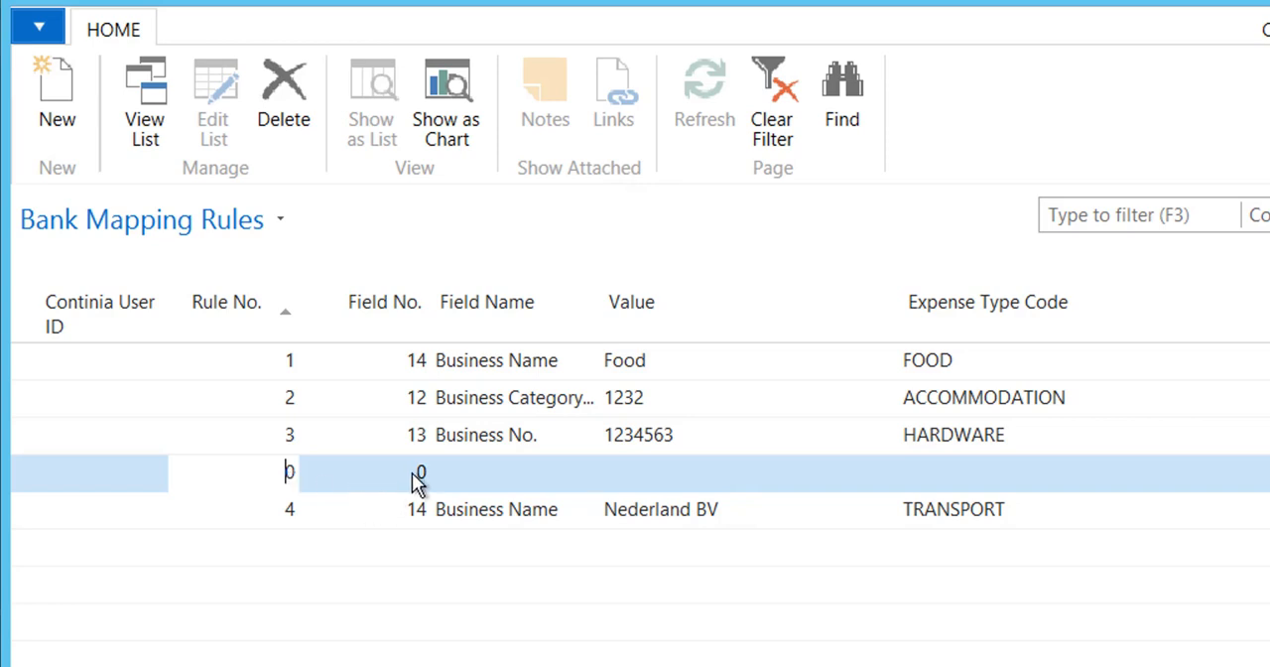
pyautogui.moveTo(333, 486)
pyautogui.write('5')
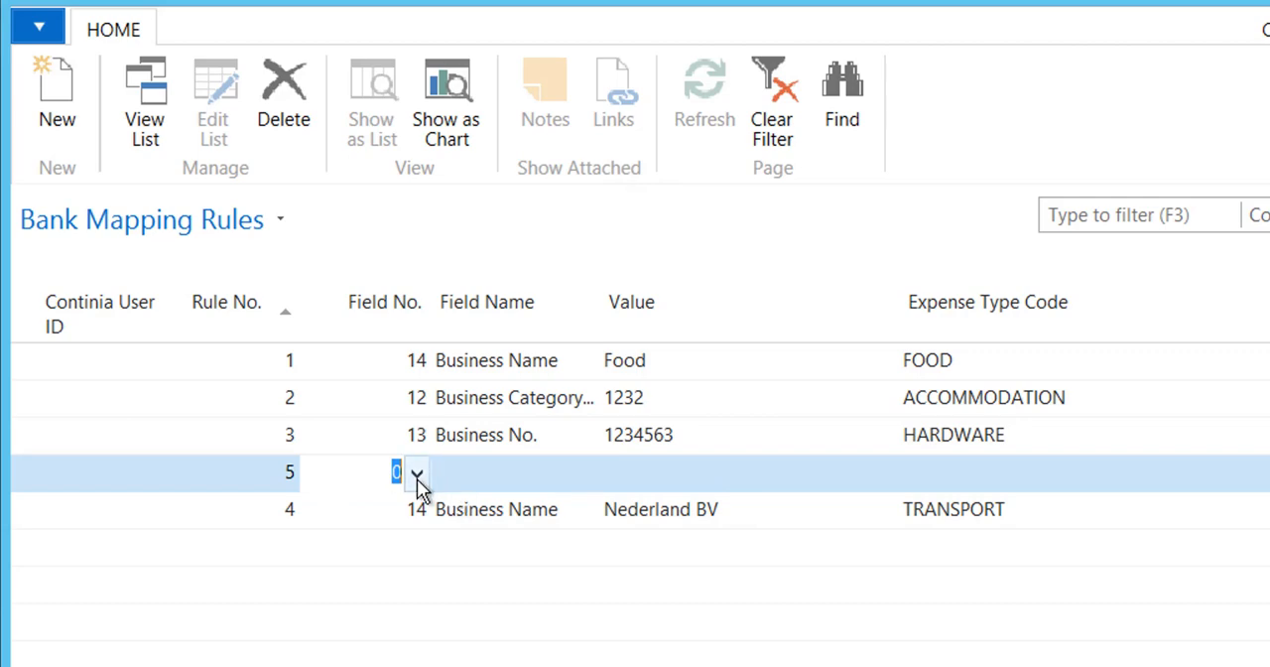
# Pick Business Name (field 14) from the Field List as the matching field for rule 5
pyautogui.click(414, 473)
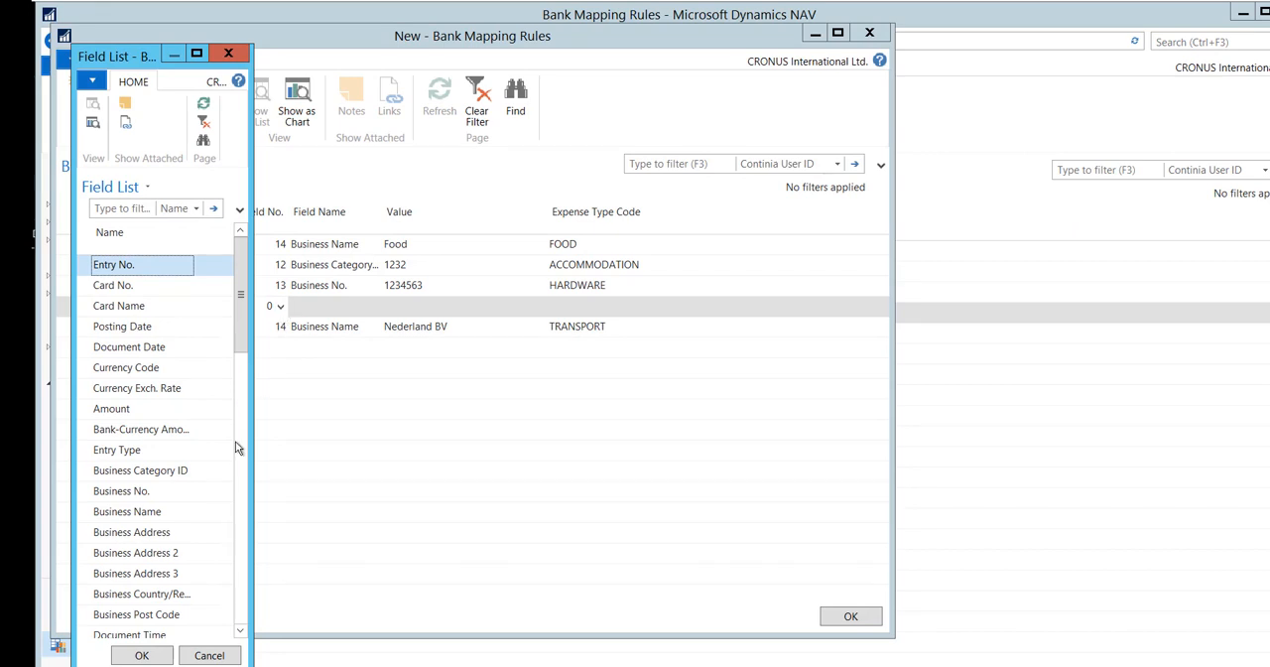
pyautogui.click(127, 512)
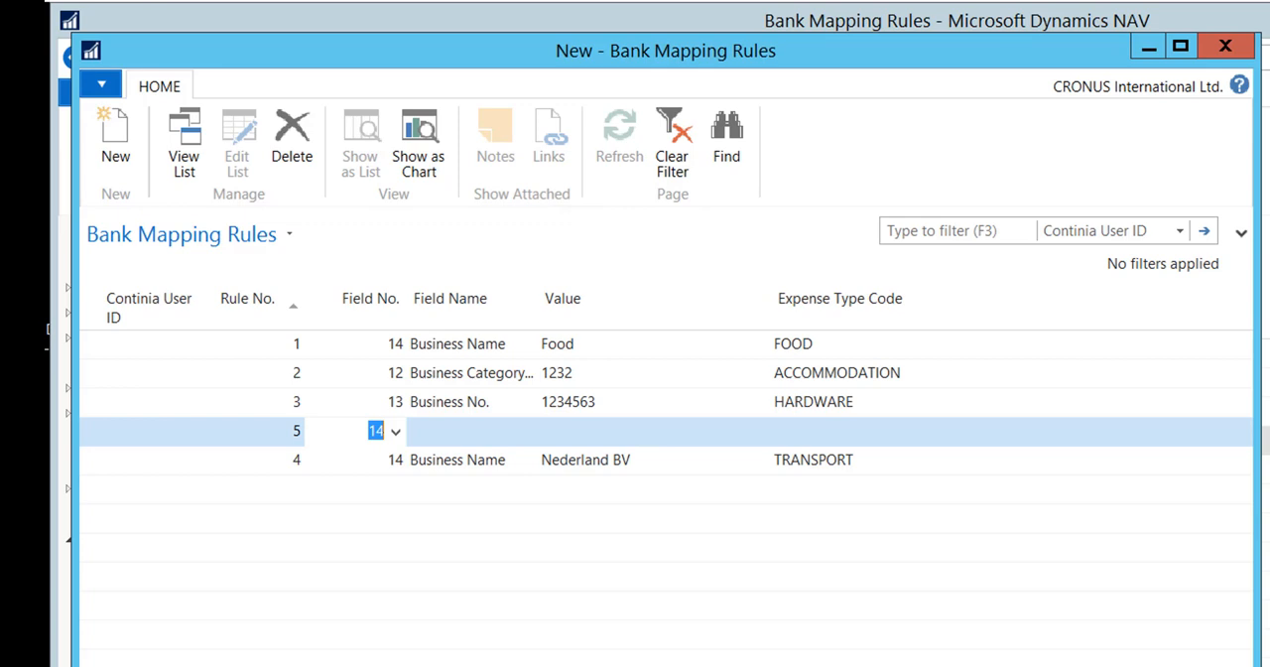
pyautogui.moveTo(544, 436)
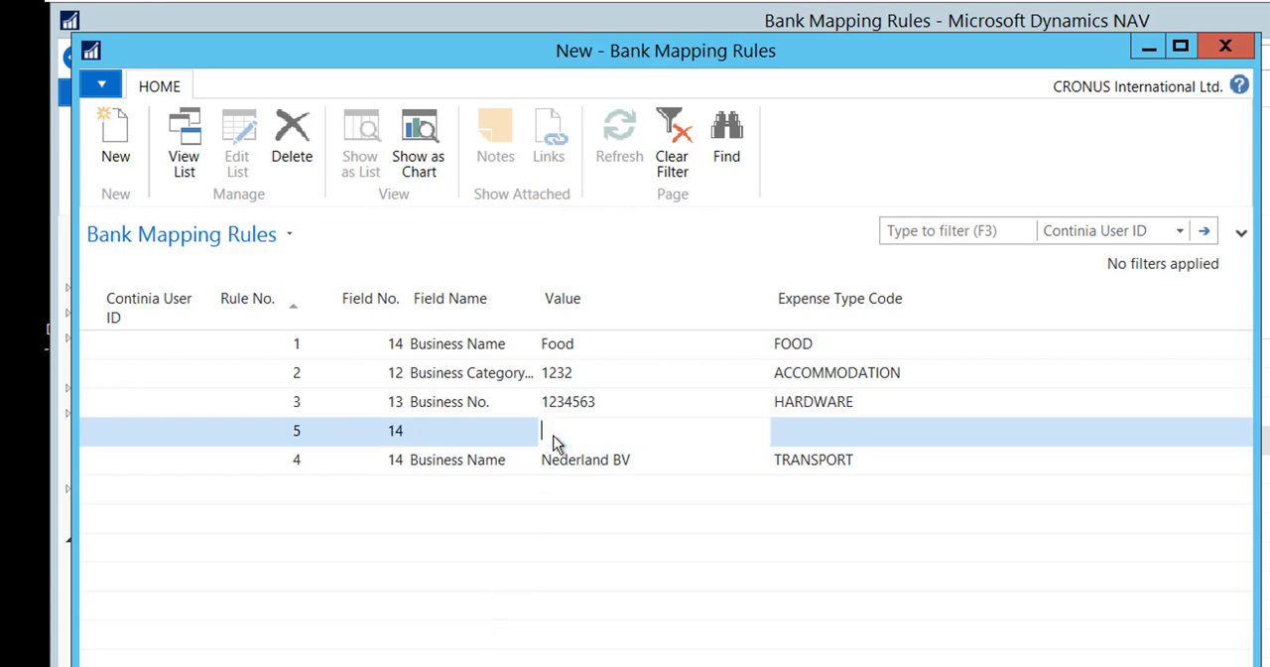
# Enter Hotel as the Business Name value rule 5 matches on
pyautogui.write('Hotel')
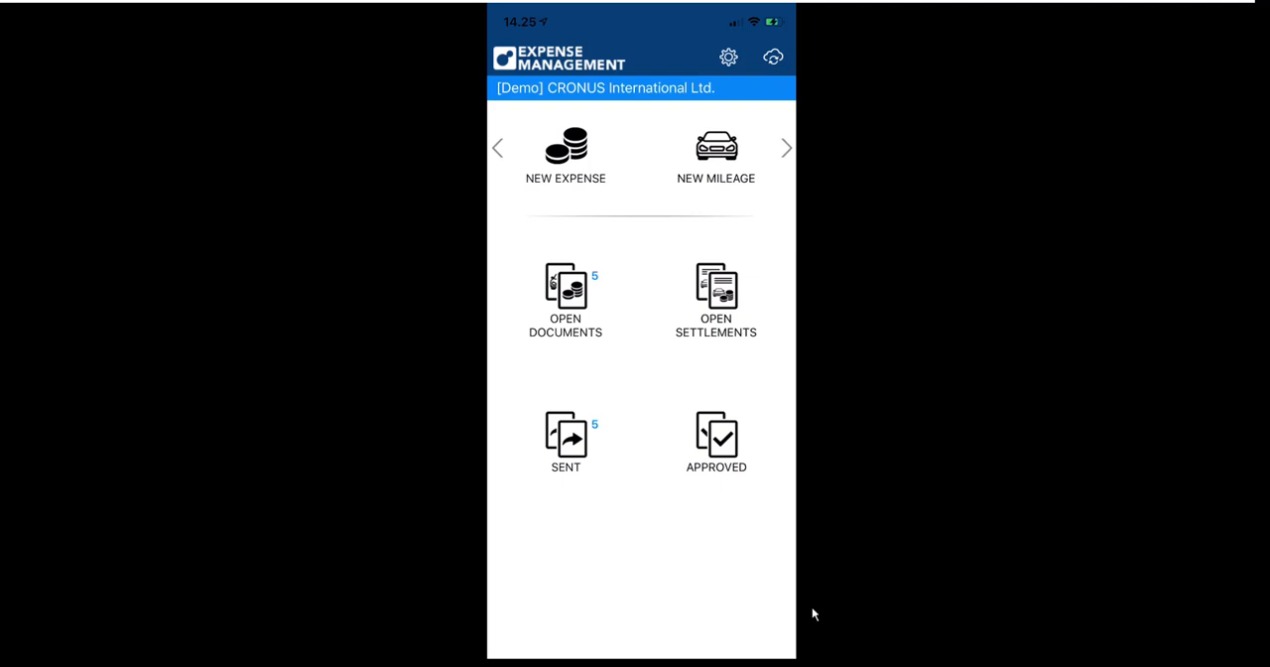
# Show the Open Documents list in the Expense Management mobile app
pyautogui.click(564, 298)
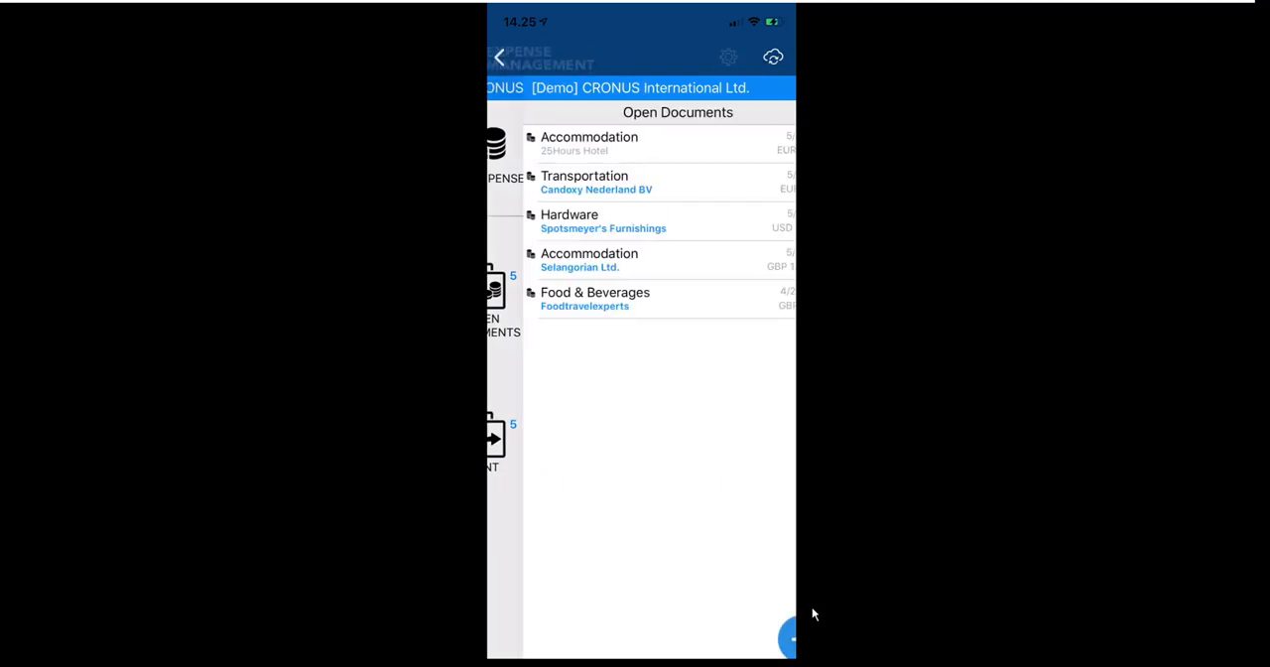